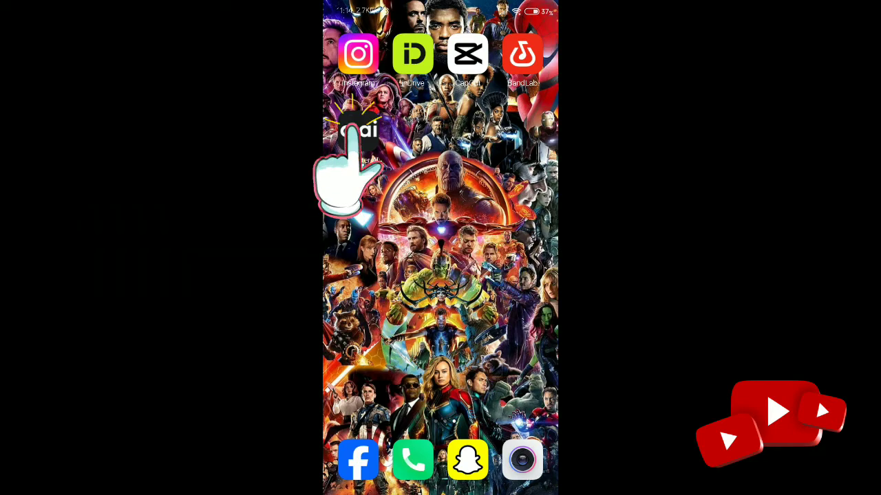
Launch Character.AI from the Android home screen to reach the character chat list.
click(358, 131)
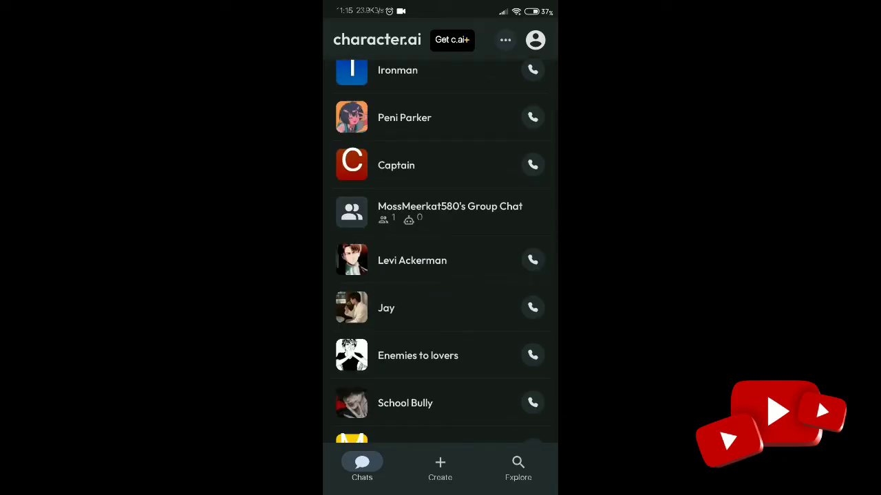
Browse the chat list, then show the creation menu with character, group chat, persona and voice options.
scroll(down, 3)
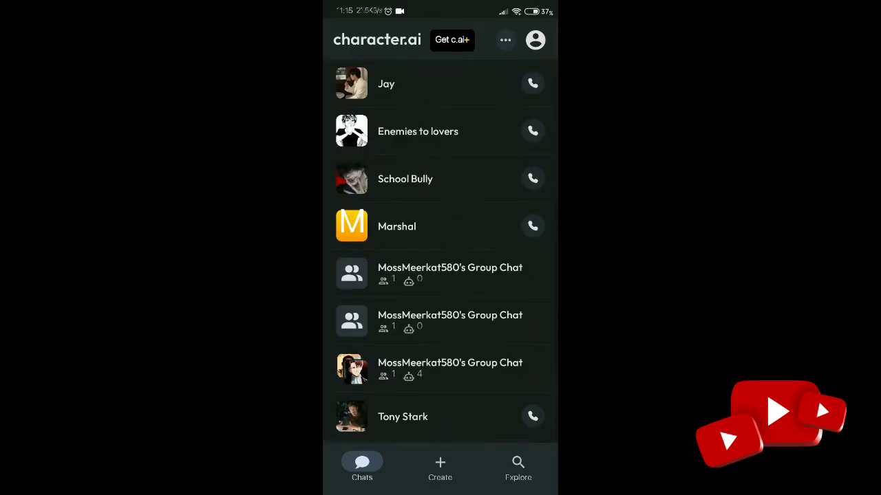
scroll(down, 3)
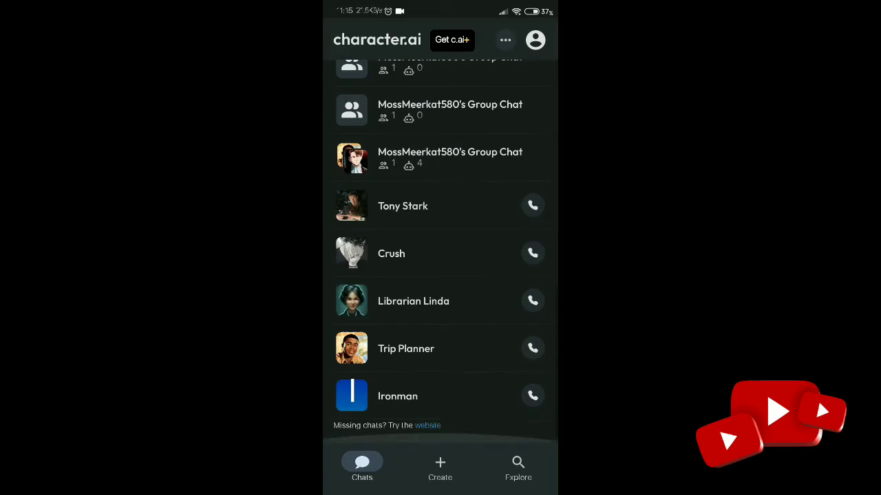
scroll(up, 3)
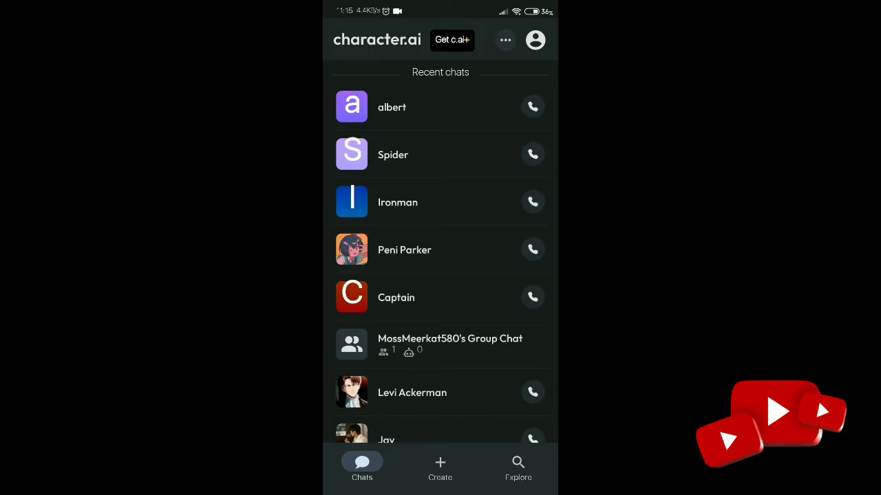
click(440, 467)
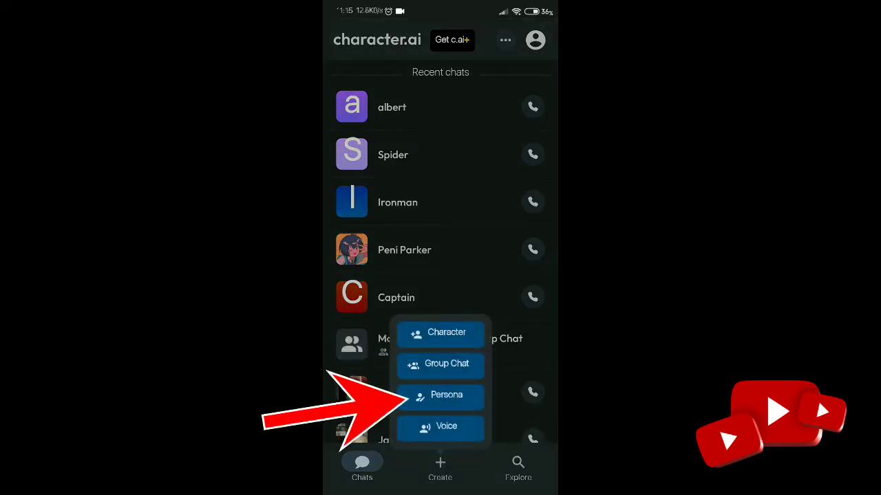
mouse_move(440, 427)
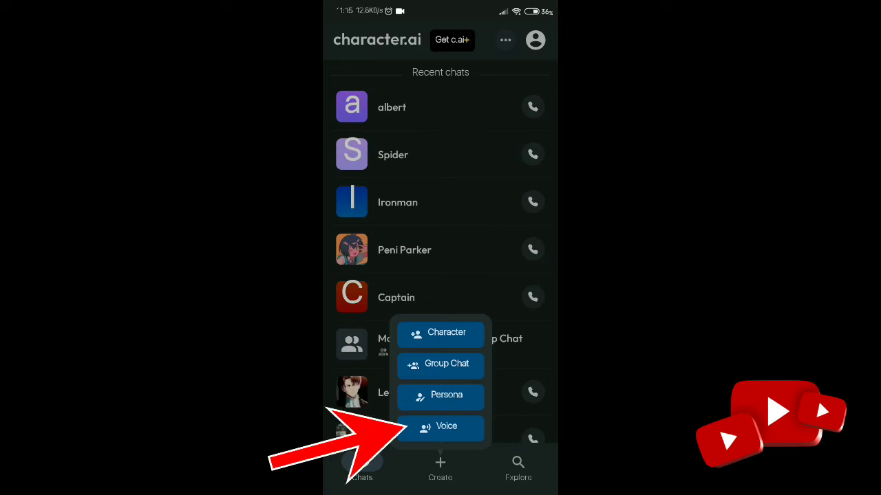
Start a group chat, add Peni Parker, Crush, Ironman and others from Recents, and create it.
click(439, 366)
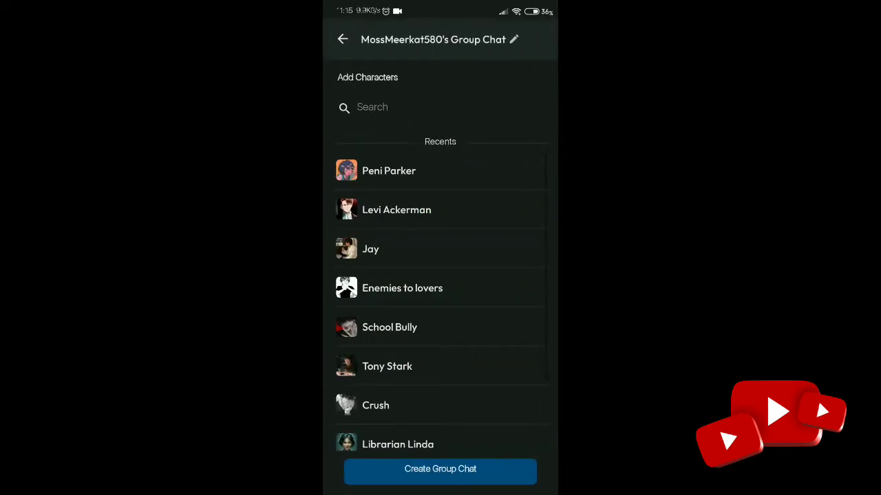
click(389, 170)
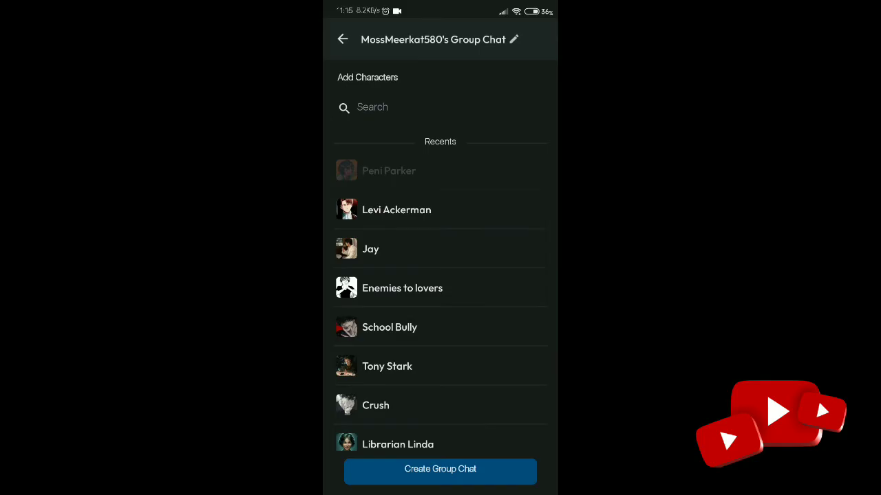
click(396, 210)
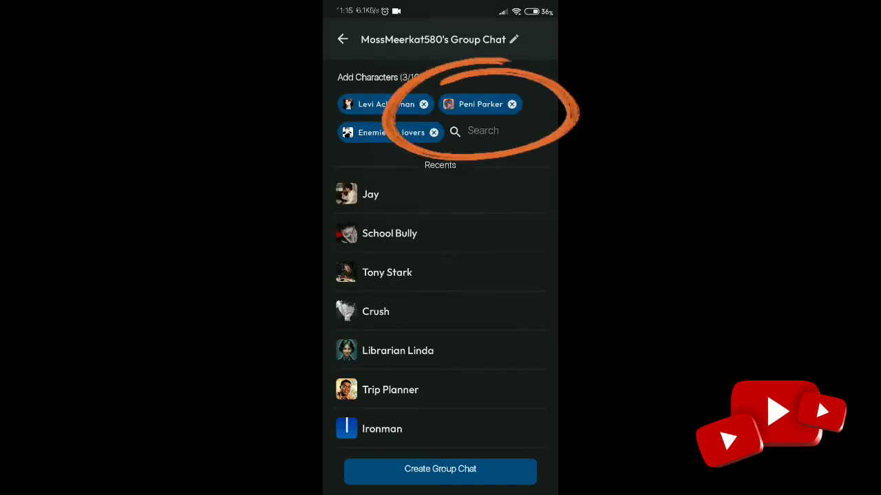
click(390, 233)
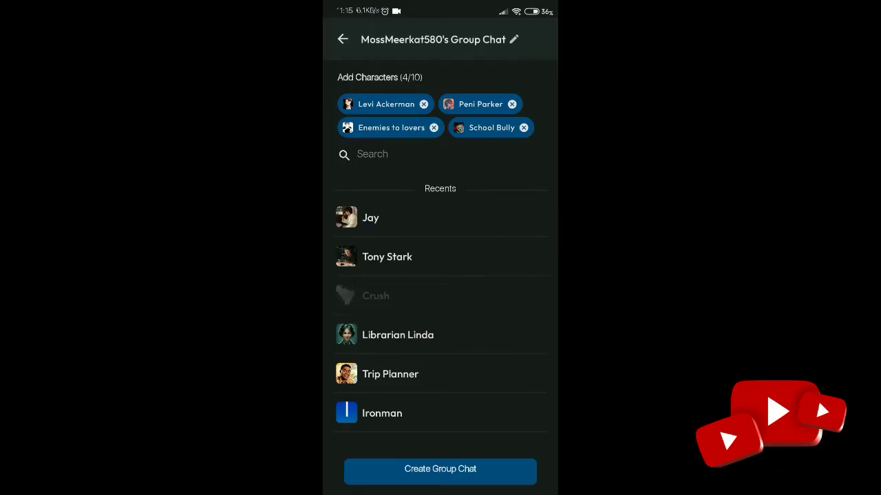
click(382, 412)
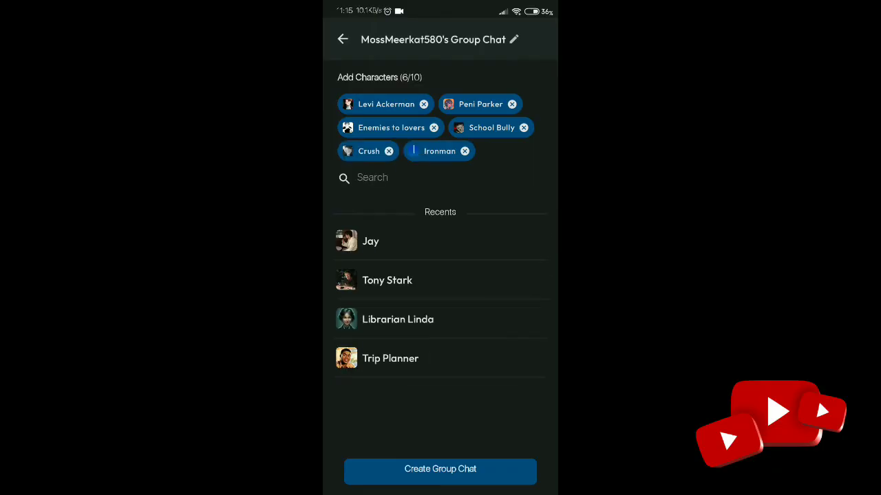
click(440, 469)
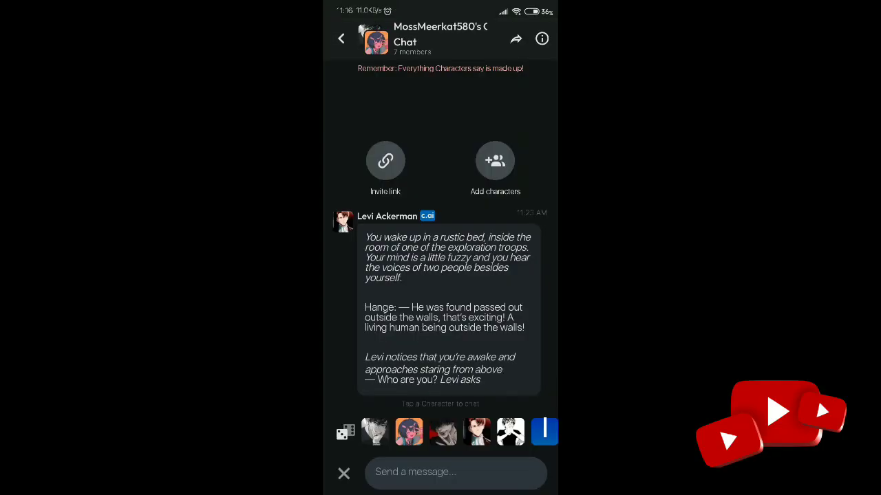